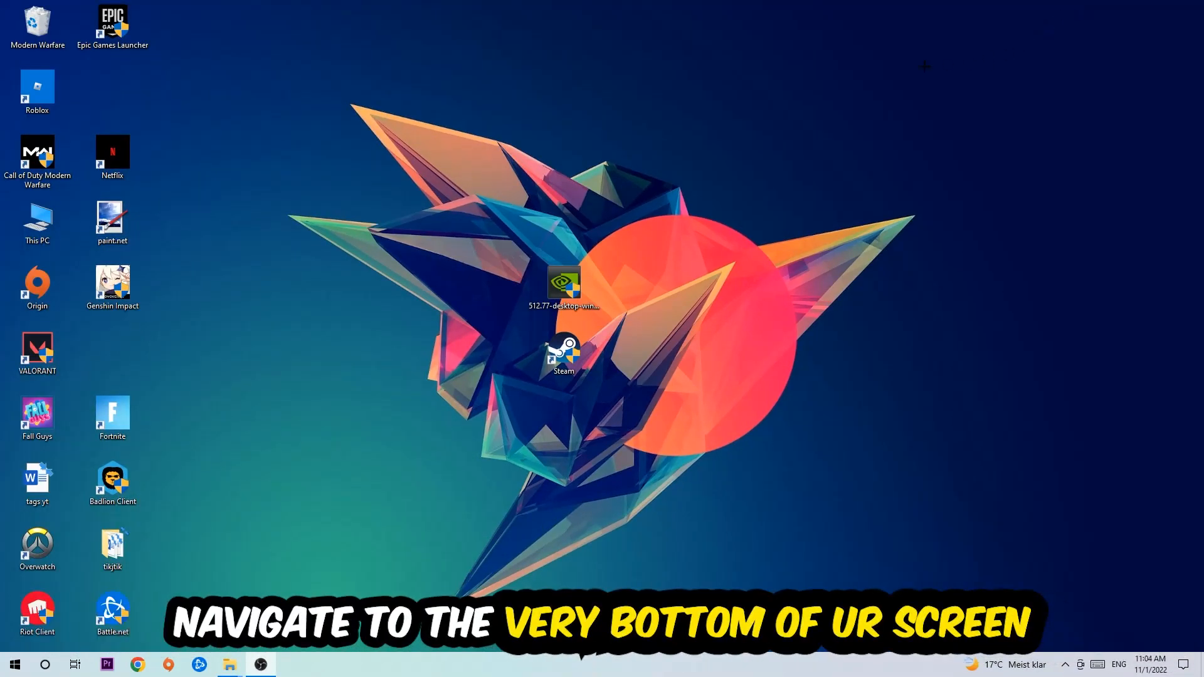
pyautogui.moveTo(580, 152)
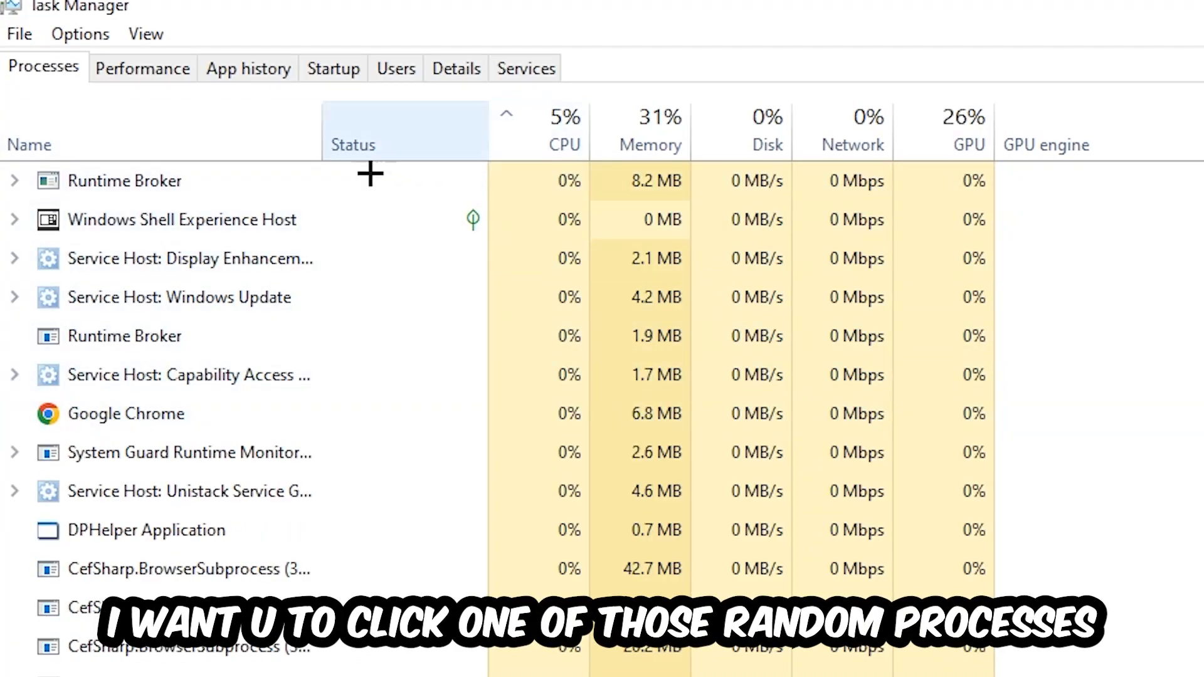
# - End the Console Window Host process from the Task Manager list
pyautogui.click(146, 529)
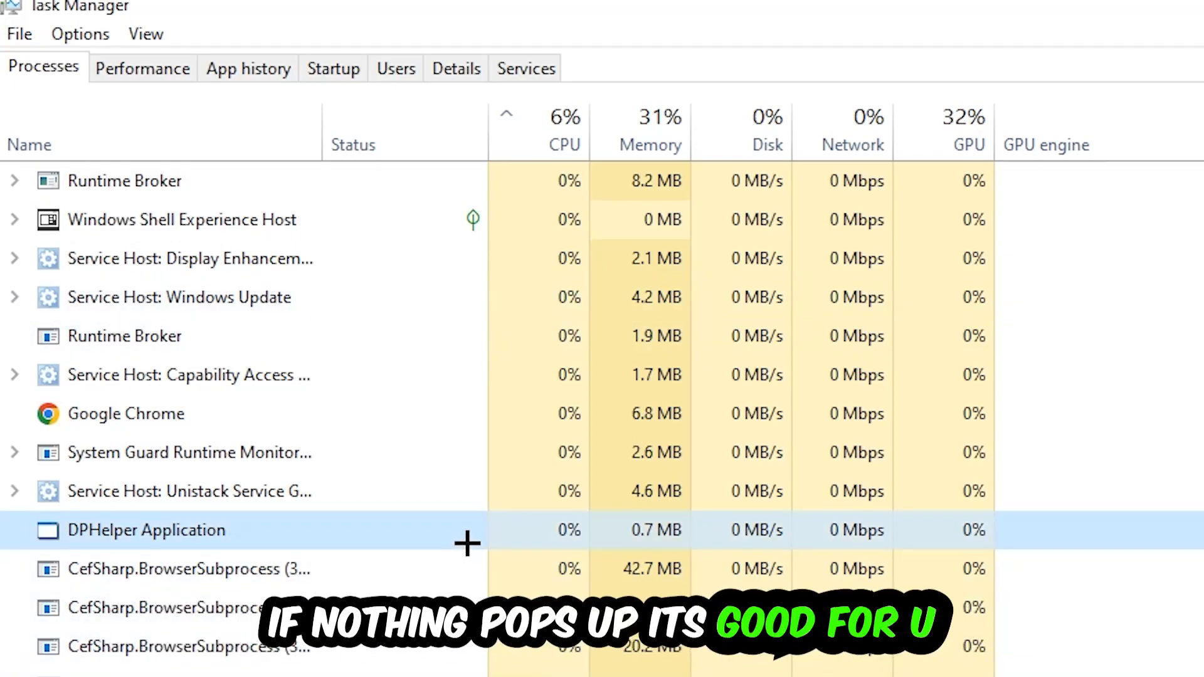
pyautogui.scroll(-3)
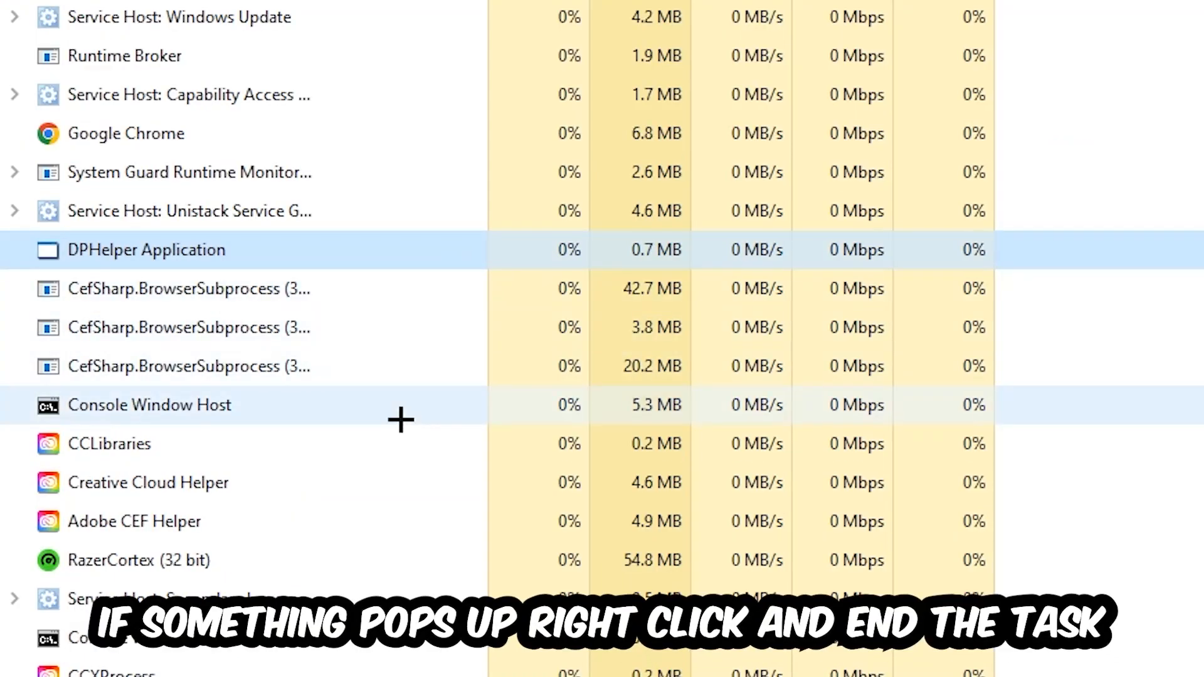
pyautogui.rightClick(149, 405)
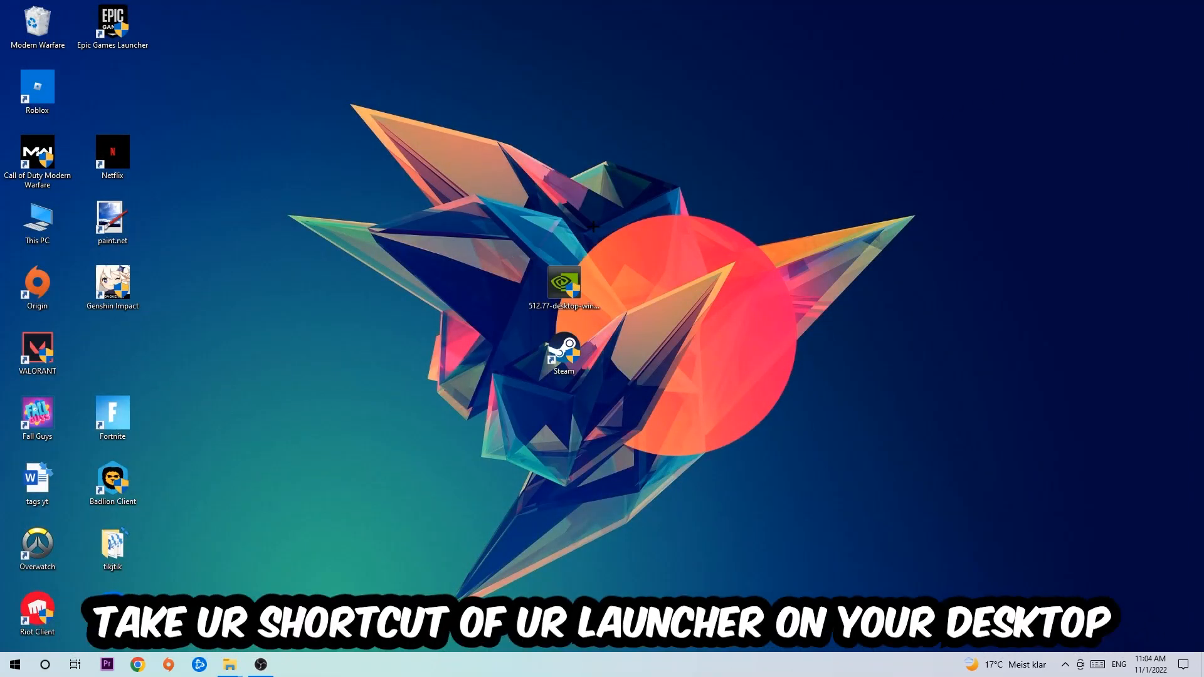
# - Bring up the Properties dialog of the Steam desktop shortcut
pyautogui.moveTo(563, 350); pyautogui.dragTo(648, 185)
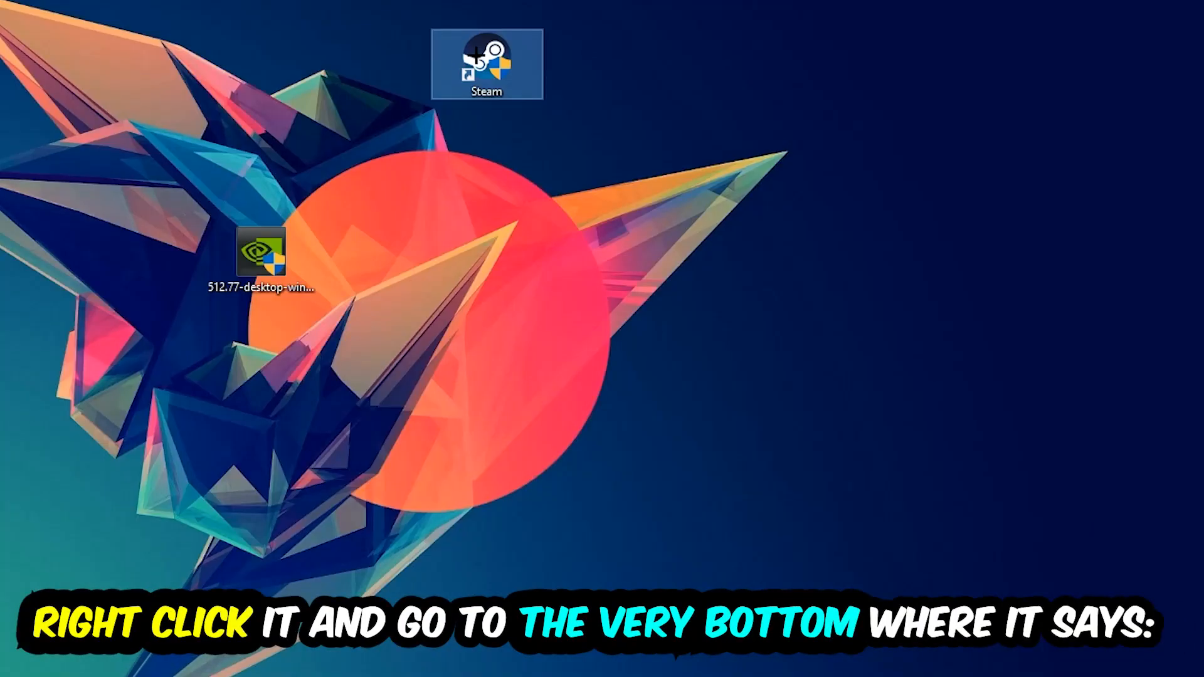
pyautogui.rightClick(486, 64)
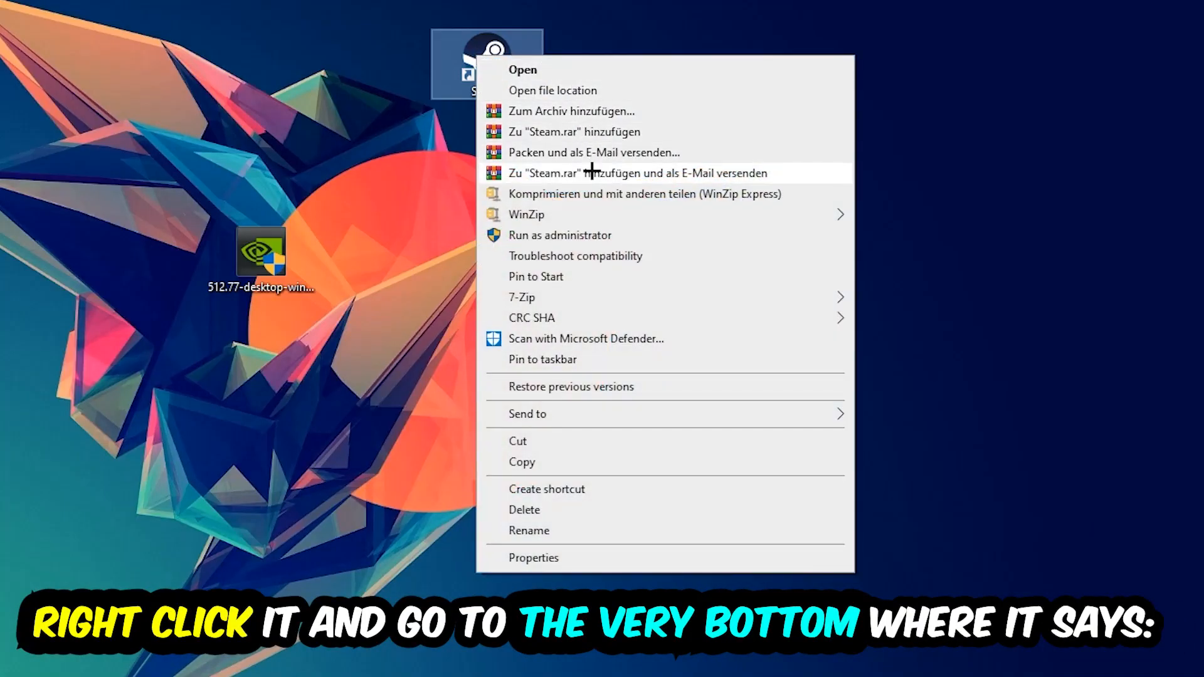
pyautogui.click(534, 557)
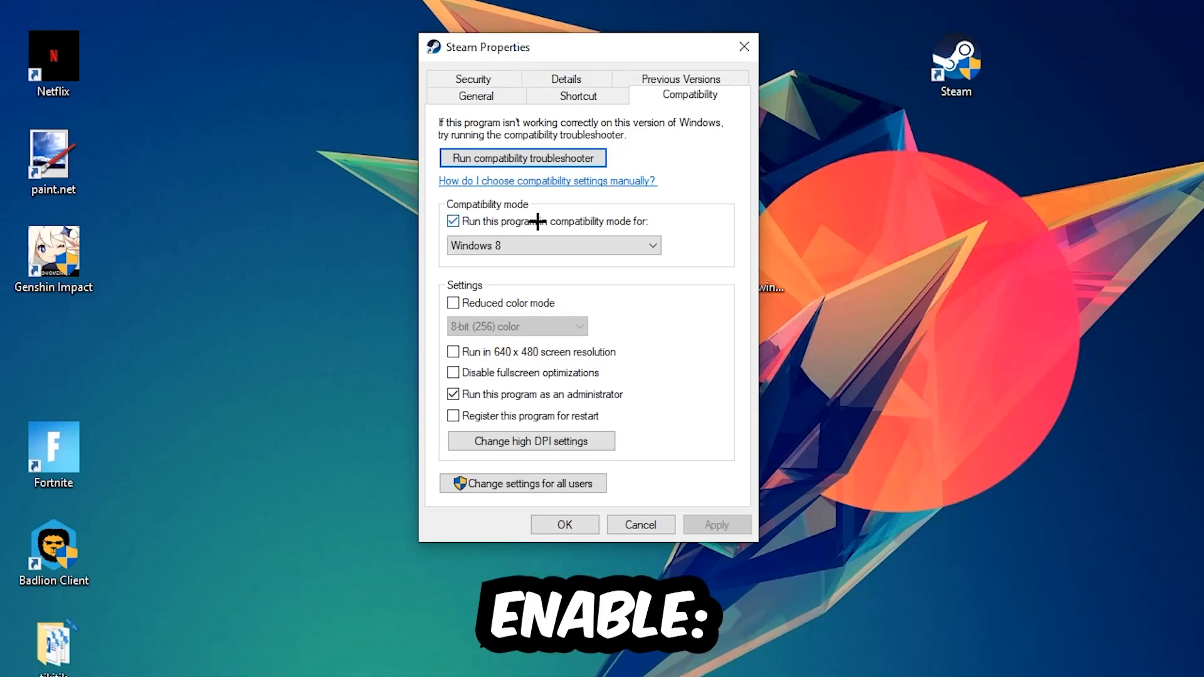
pyautogui.moveTo(714, 227)
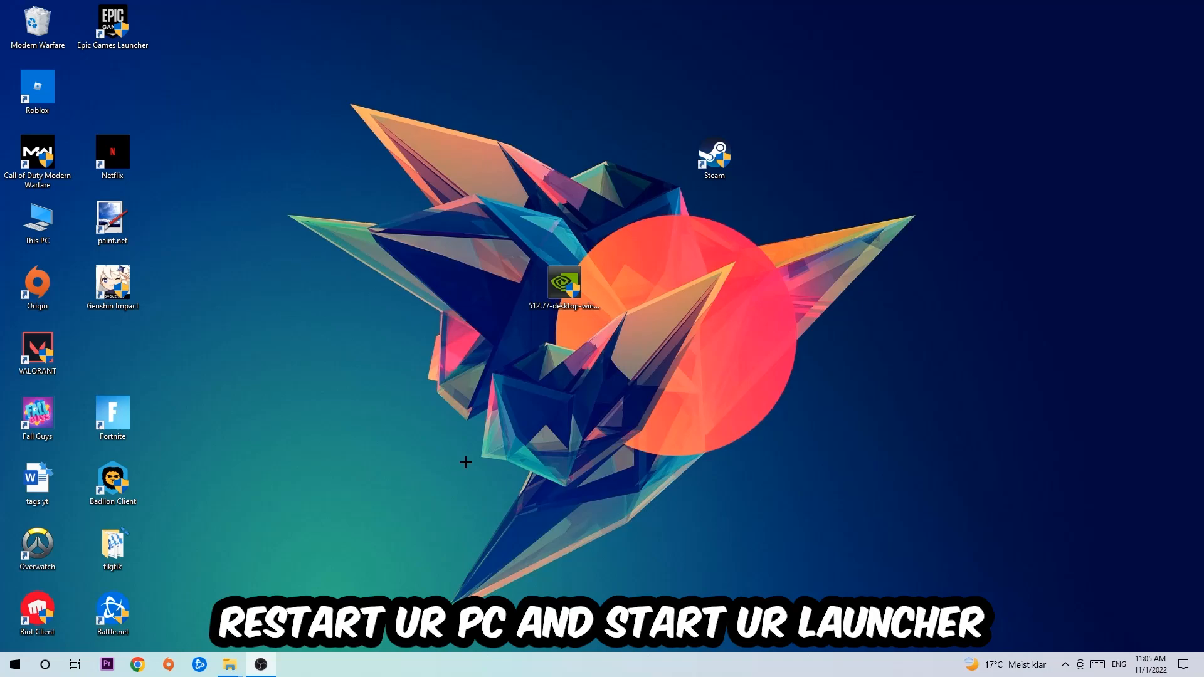
# - Move the Steam shortcut above the driver installer icon on the desktop
pyautogui.moveTo(713, 160); pyautogui.dragTo(563, 159)
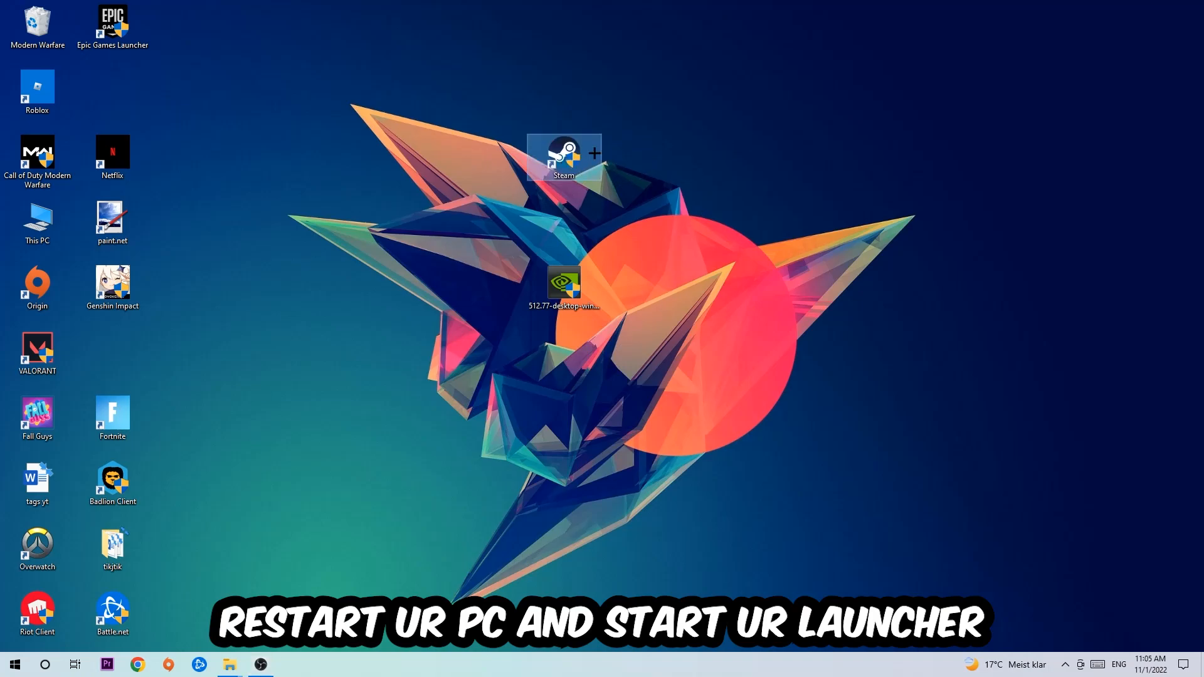